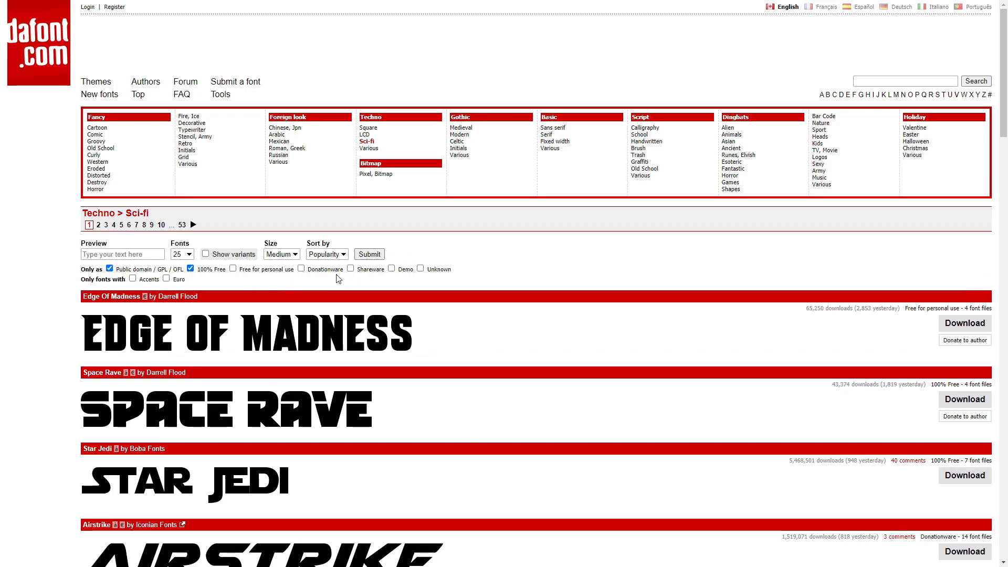
Filter the Sci-fi fonts to Public domain / GPL / OFL and 100% Free, then browse results.
left_click(369, 253)
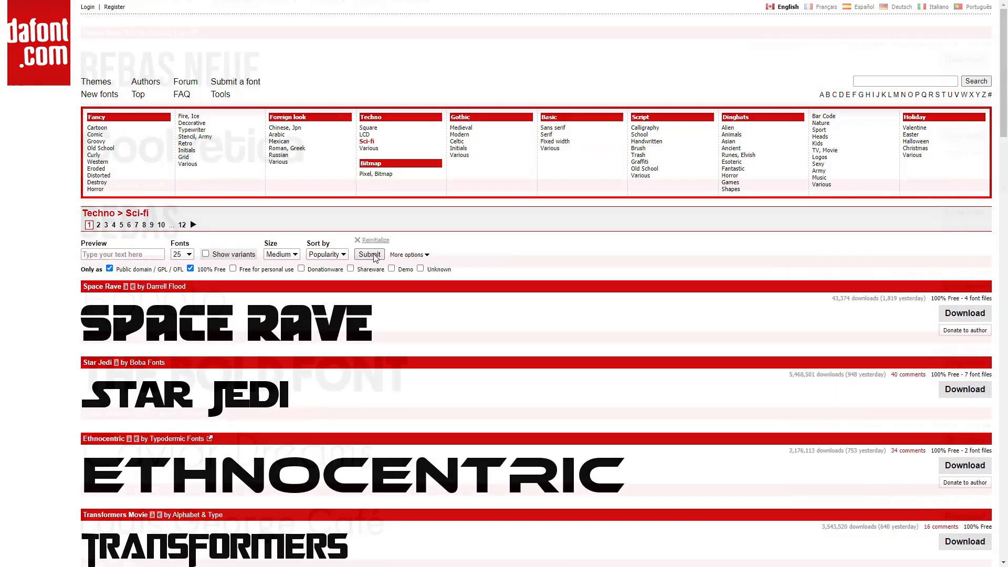
scroll("down", 3)
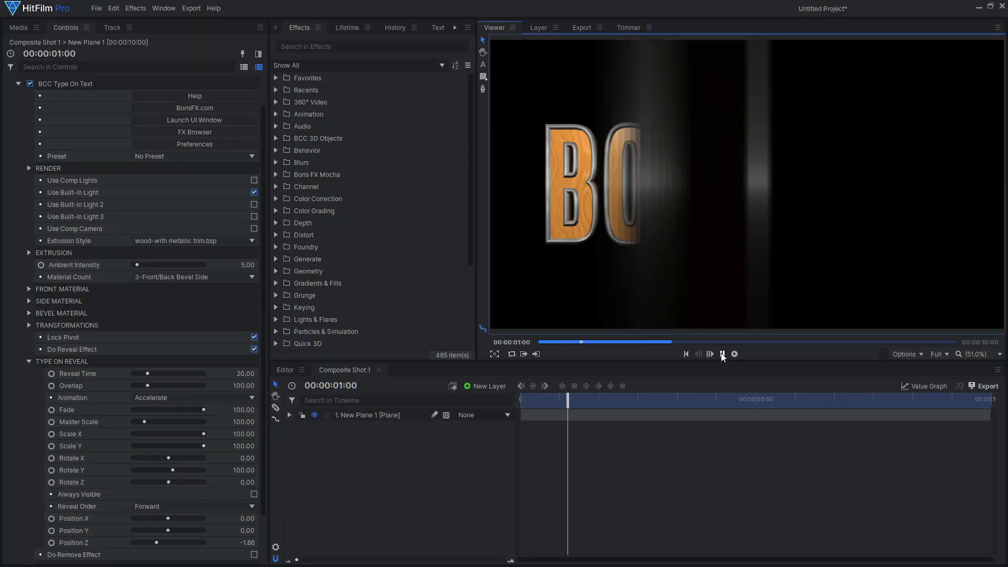
Pause the type-on preview and switch Extrusion Style to tiles-smooth bricks.bsp.
left_click(722, 353)
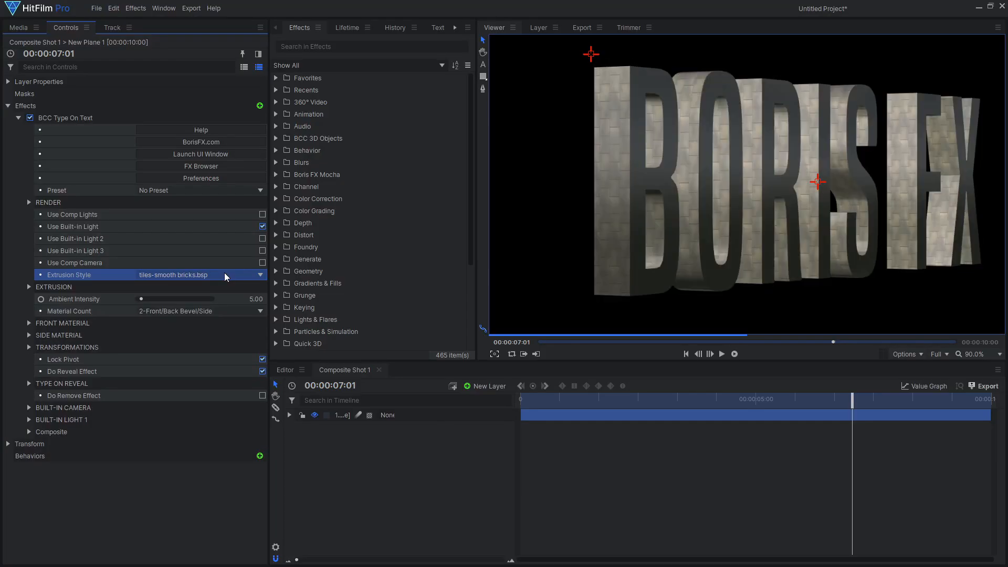
left_click(199, 275)
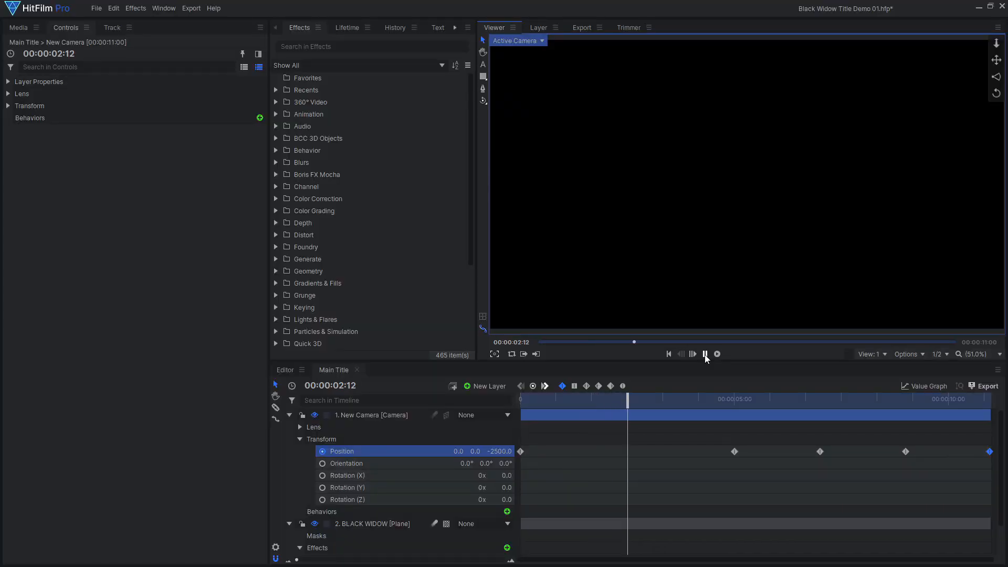
Play and pause the BLACK WIDOW camera push, then show the Position value graph.
left_click(705, 353)
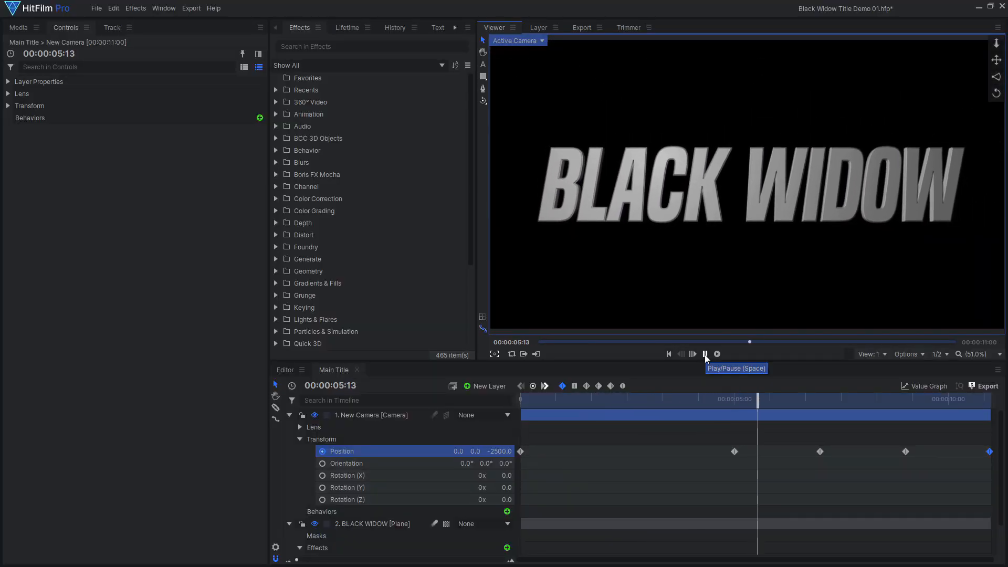
left_click(704, 353)
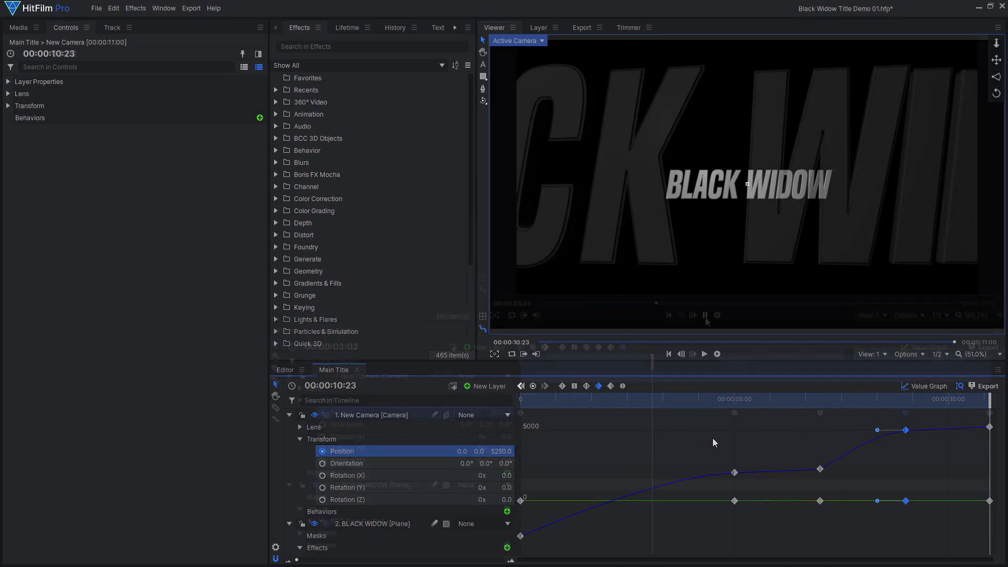
left_click(703, 314)
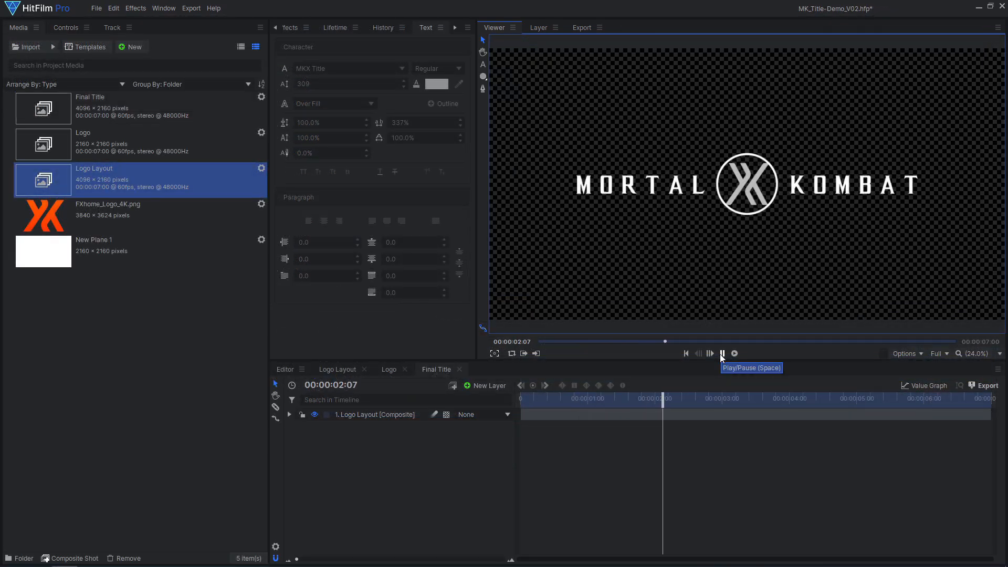
Play back the Mortal Kombat logo, then edit the new JUSTICE LEAGUE composite shot's name.
left_click(722, 353)
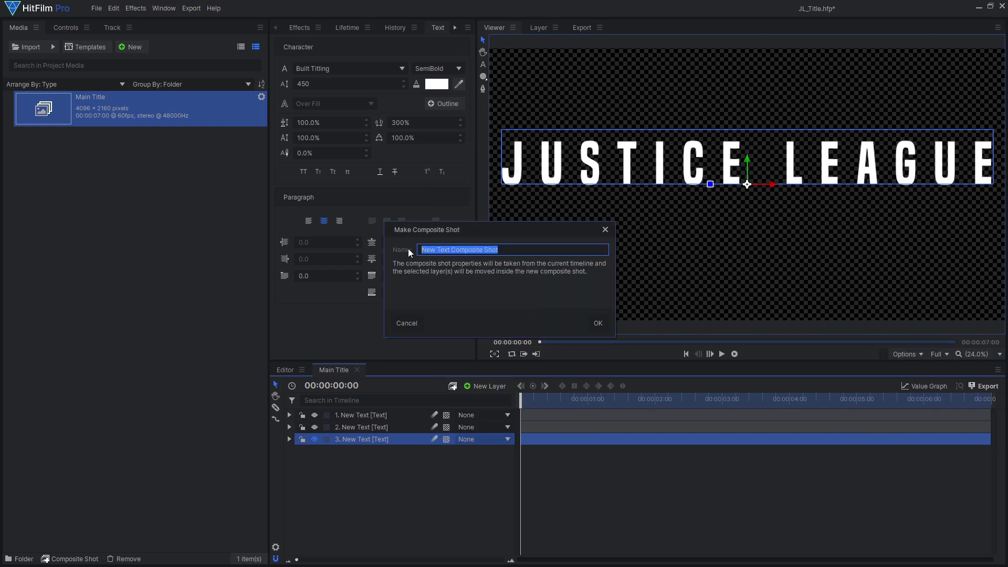
left_click(596, 323)
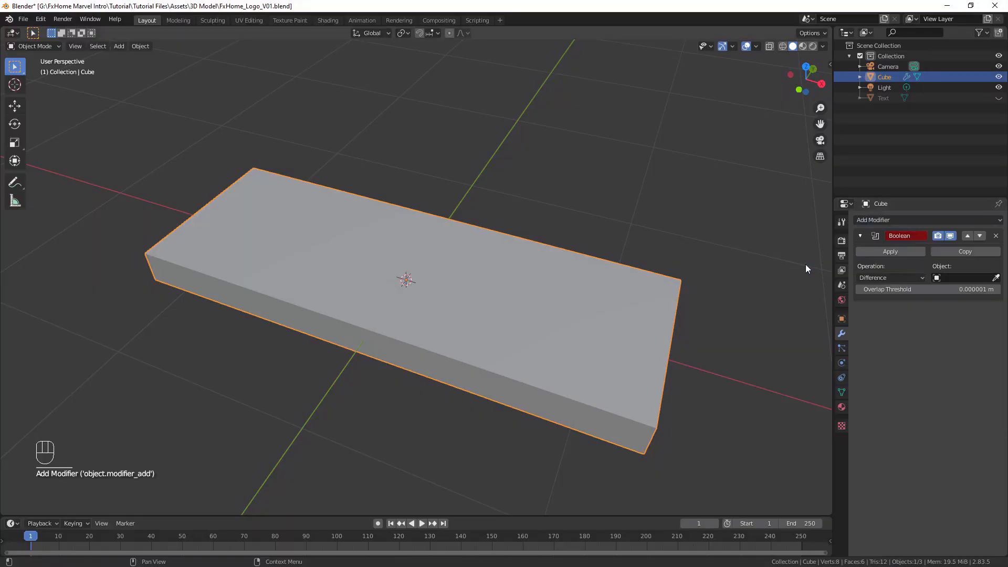
Open the Boolean Difference modifier's Object list to show cutter objects such as Text.
left_click(965, 277)
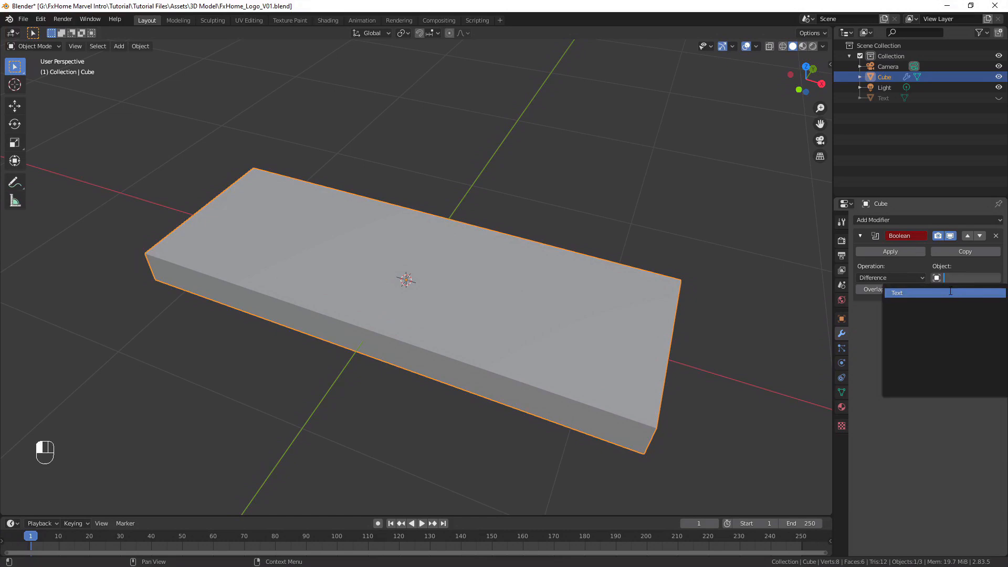